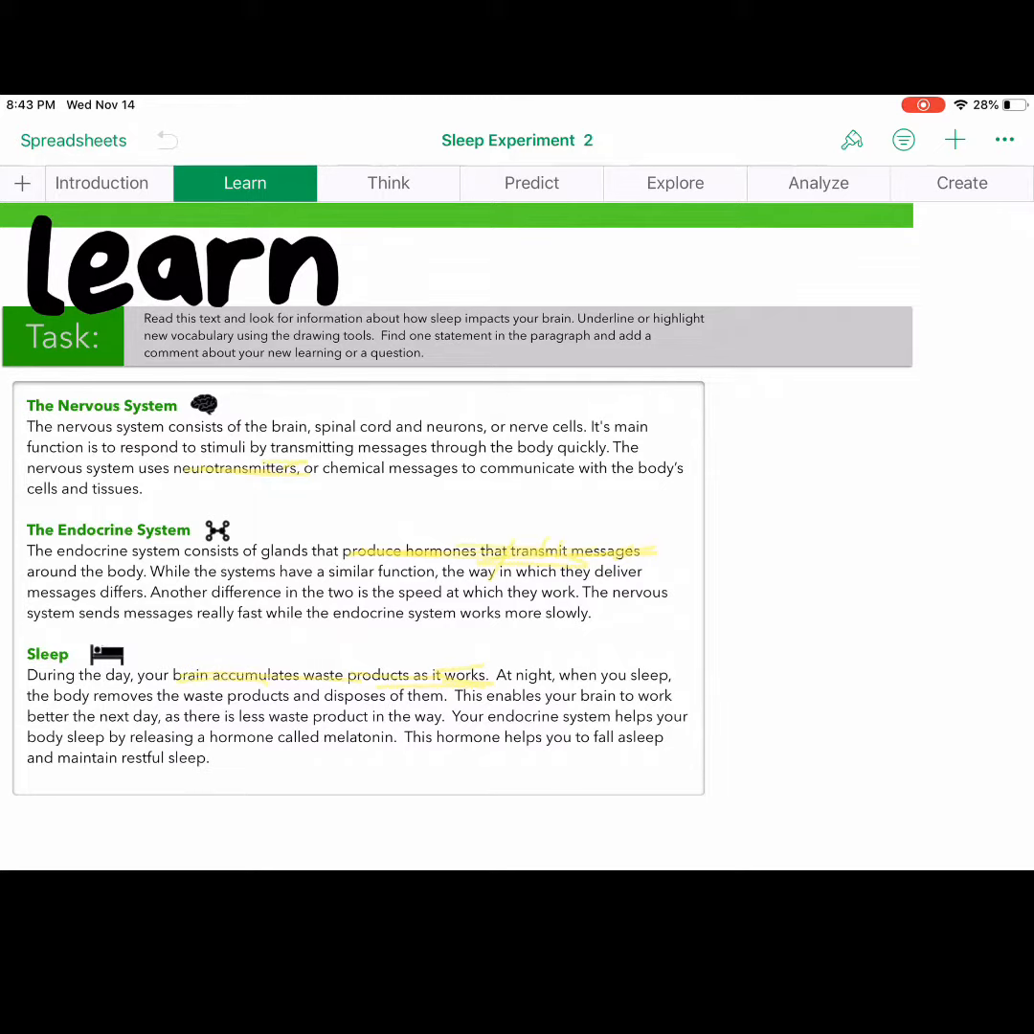
# On the Think sheet, sort baby and game controller into Improves Sleep, tree into Interrupts Sleep
pyautogui.click(388, 183)
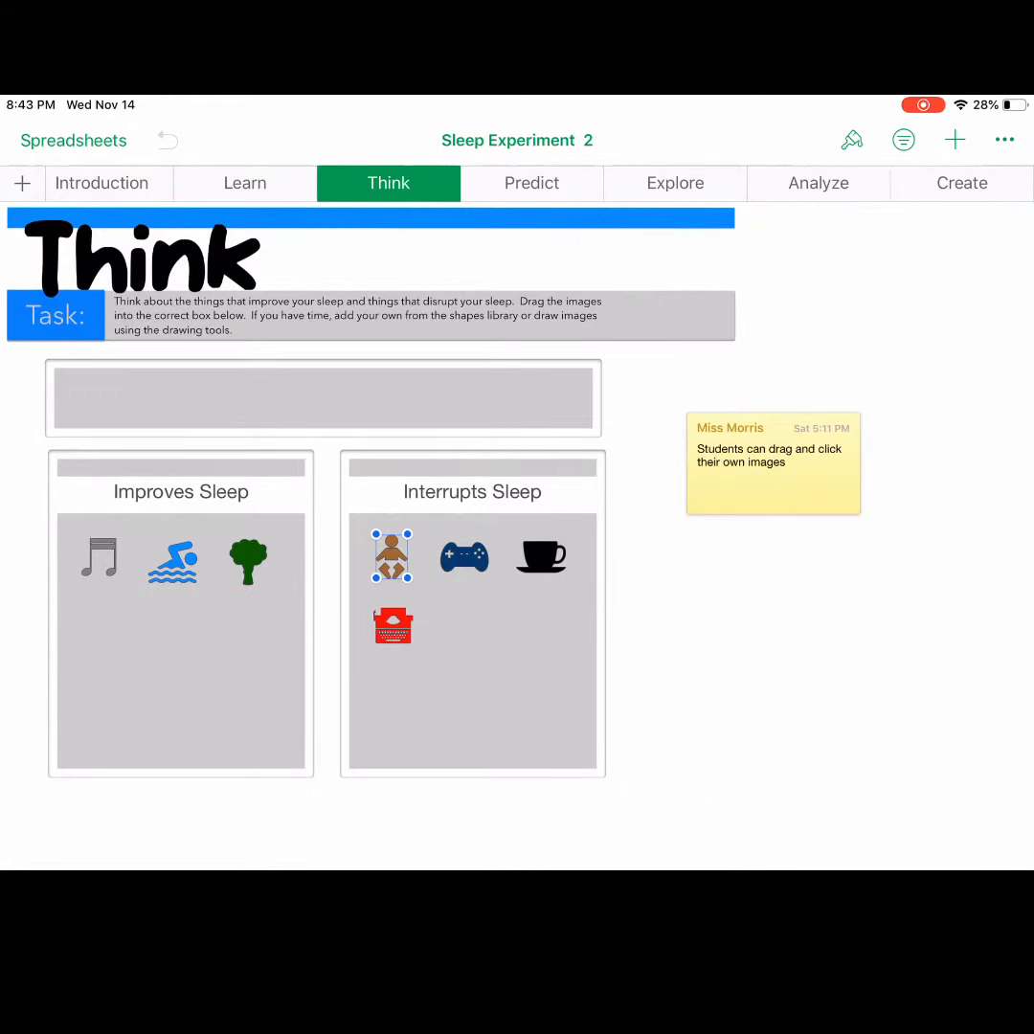
pyautogui.moveTo(391, 556); pyautogui.dragTo(324, 634)
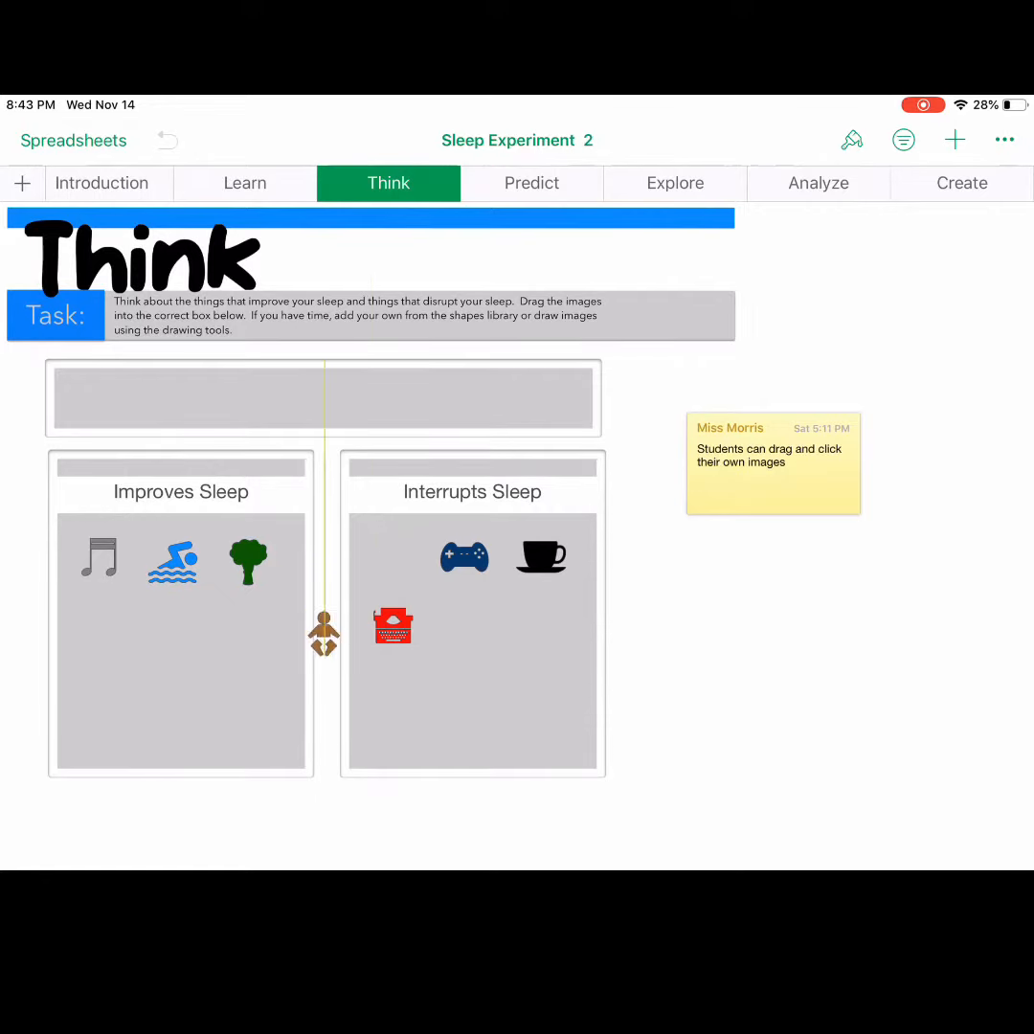
pyautogui.moveTo(322, 634); pyautogui.dragTo(257, 649)
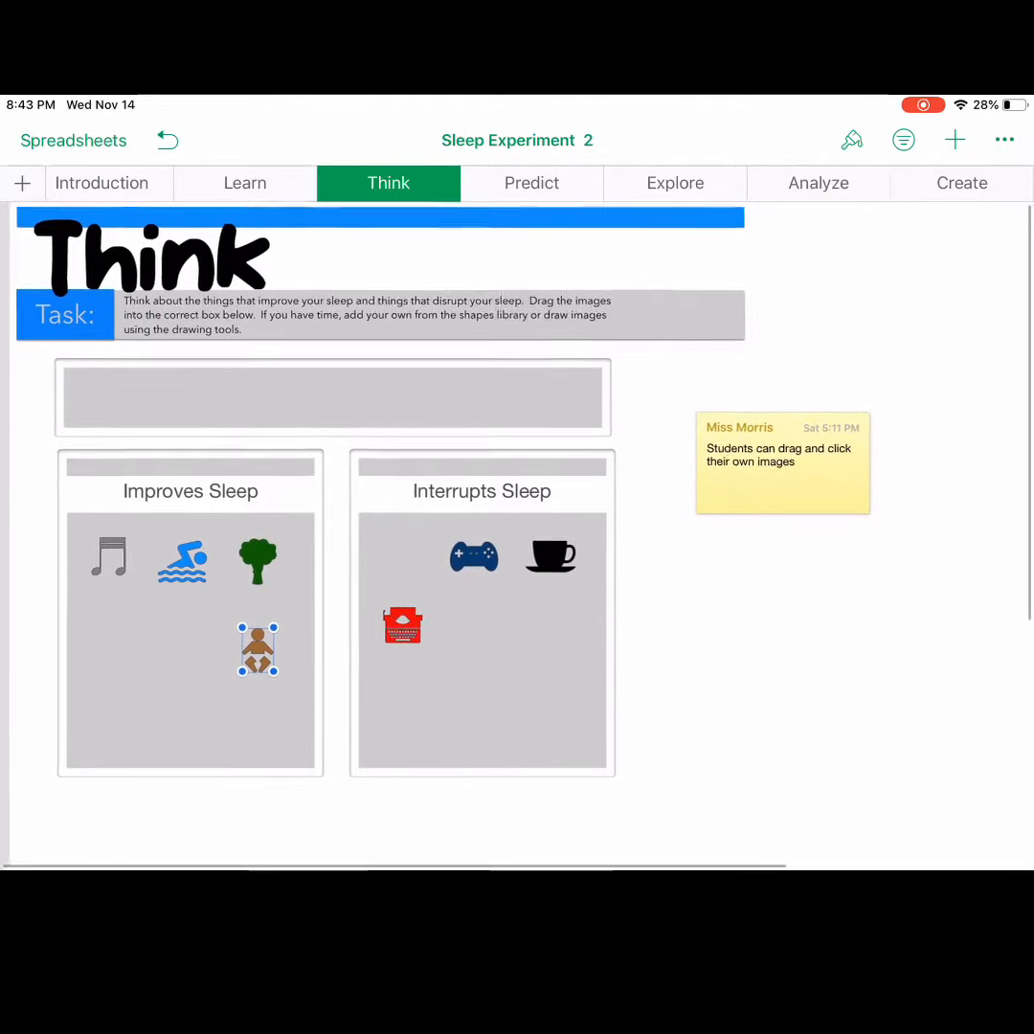
pyautogui.moveTo(257, 559); pyautogui.dragTo(393, 543)
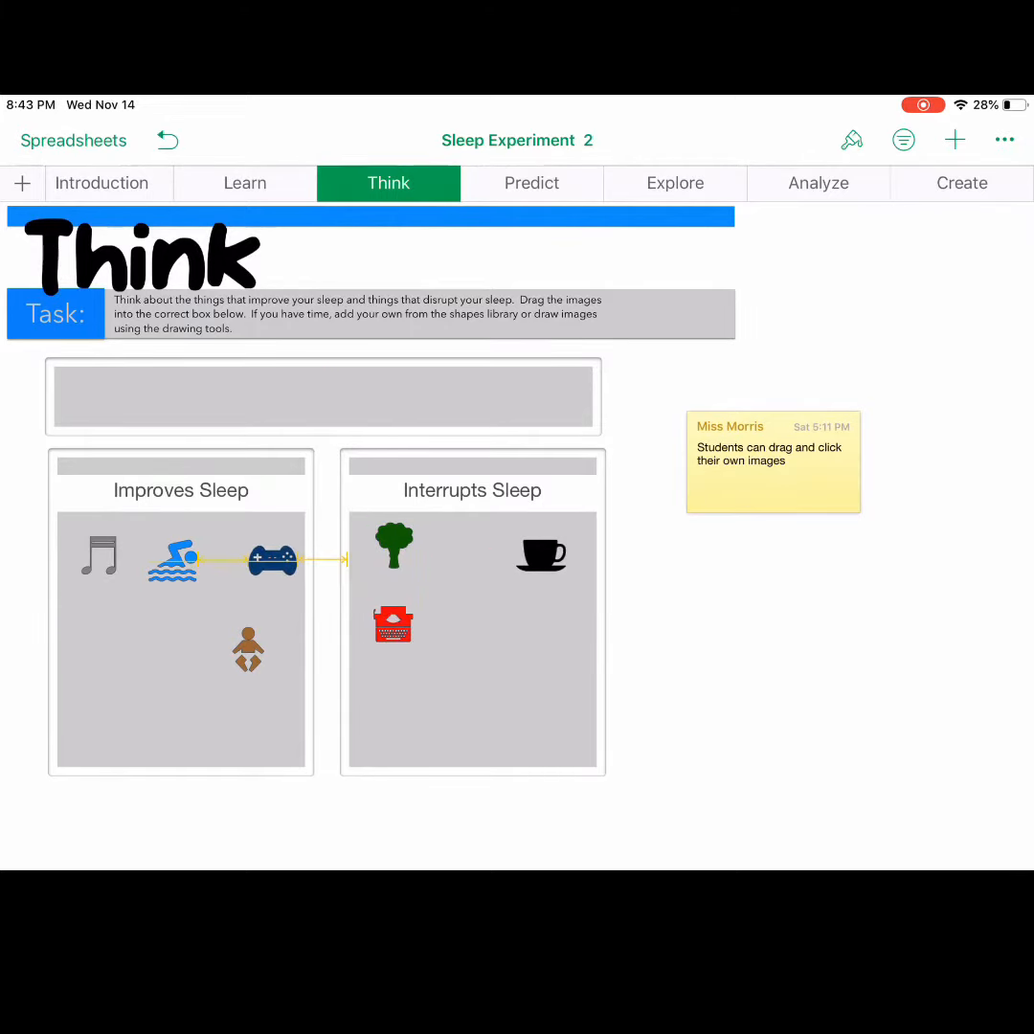
pyautogui.click(272, 560)
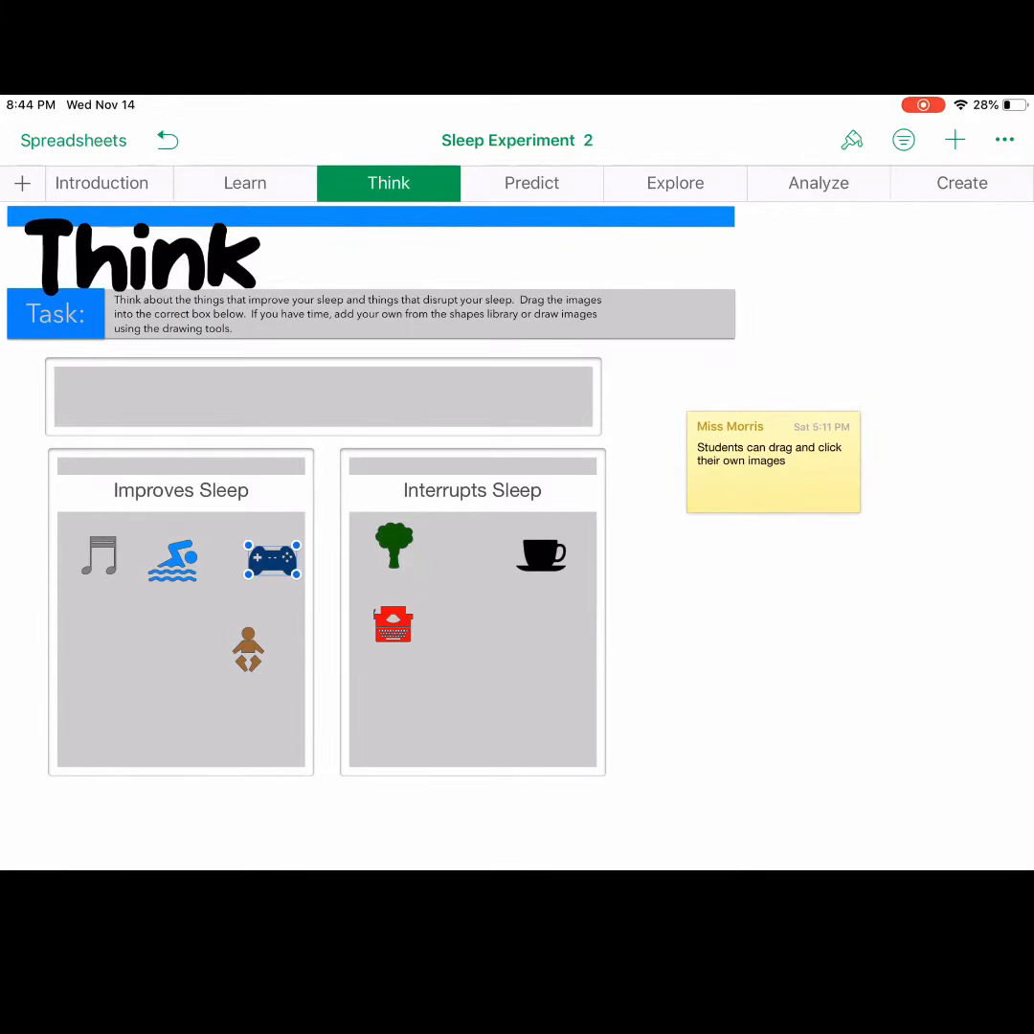
# View the Predict sheet, then the Explore sheet's Average Reaction Time table
pyautogui.click(531, 183)
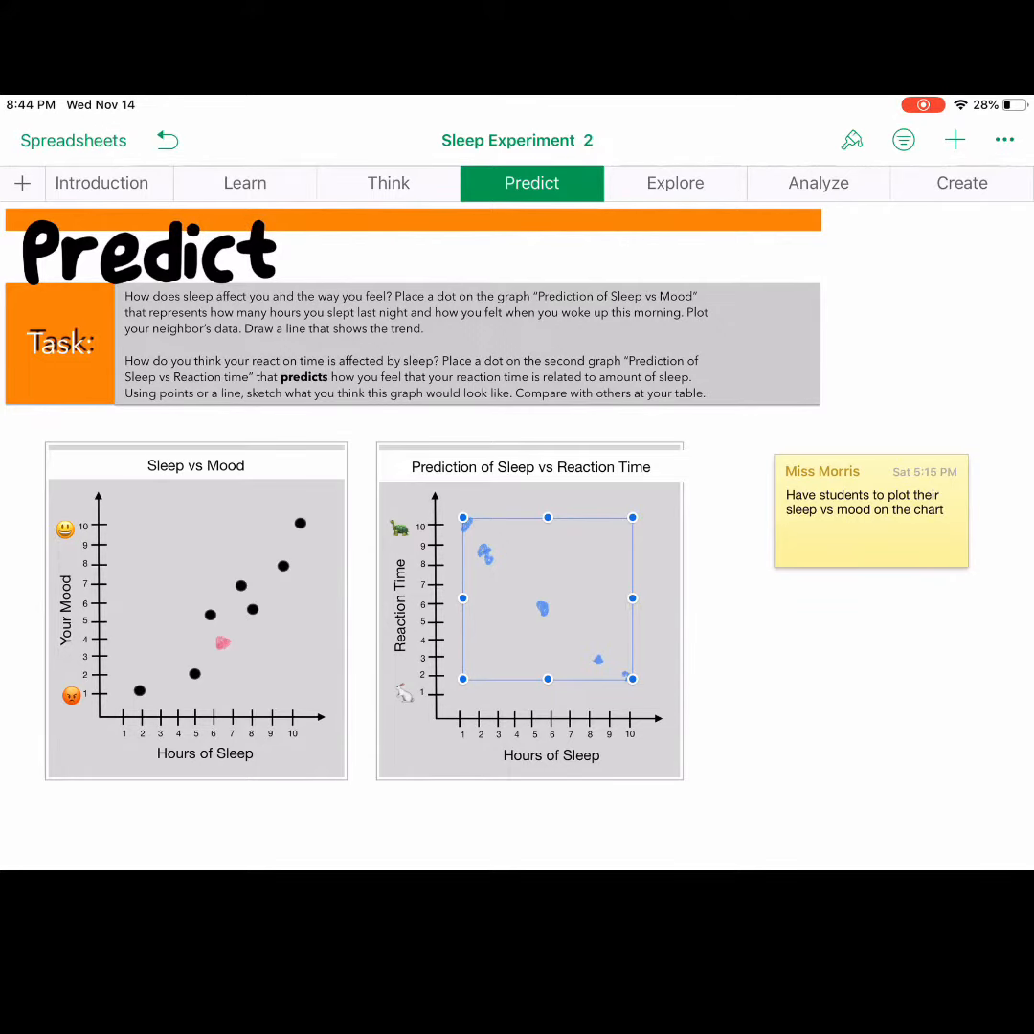
pyautogui.click(675, 182)
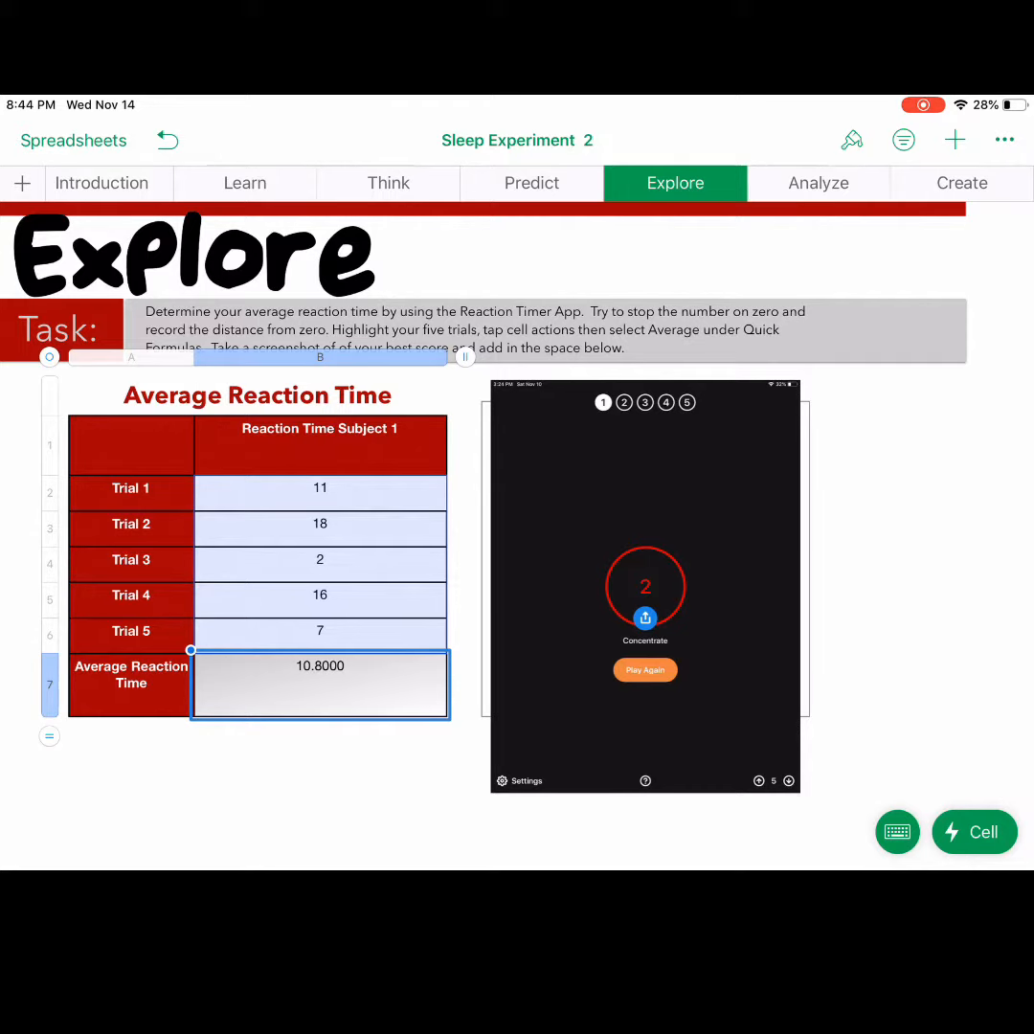
pyautogui.click(817, 183)
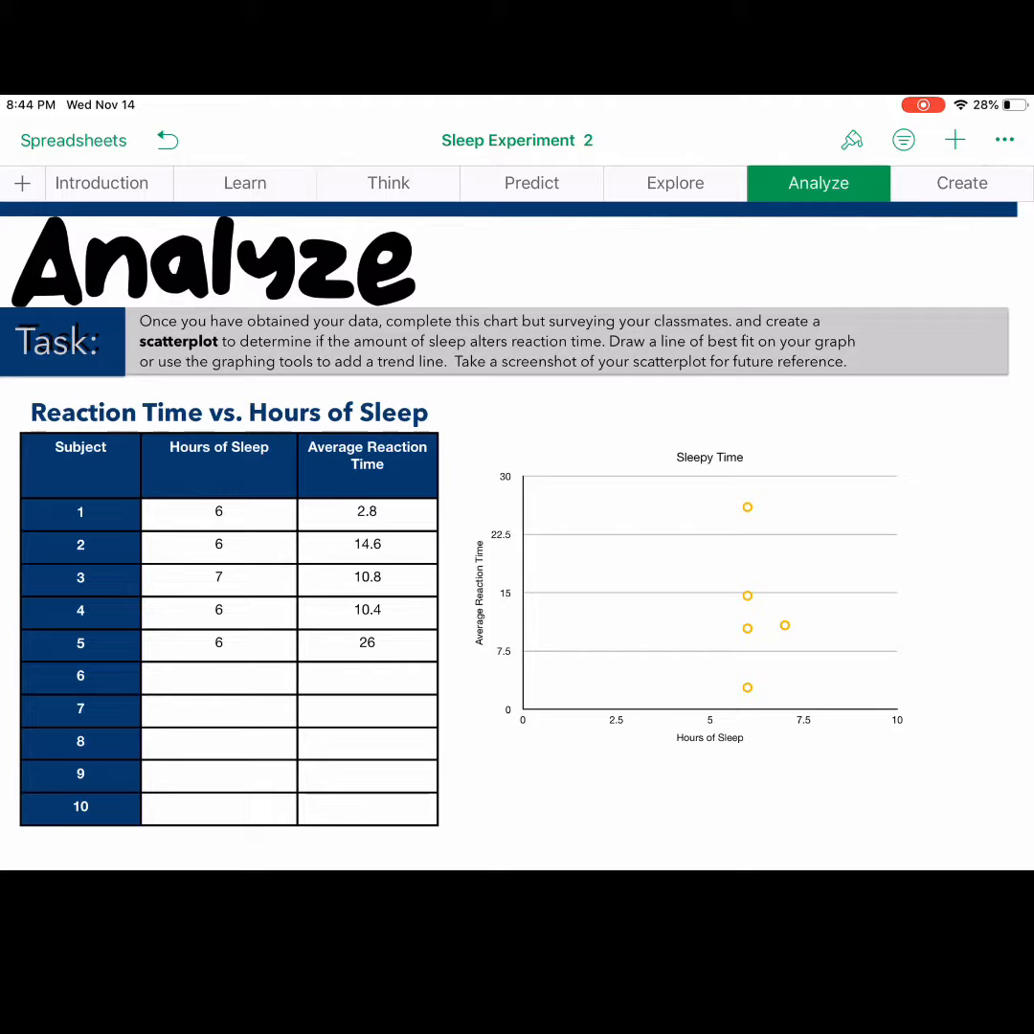
# View the Reaction Time vs. Hours of Sleep table and Sleepy Time scatterplot
pyautogui.click(960, 183)
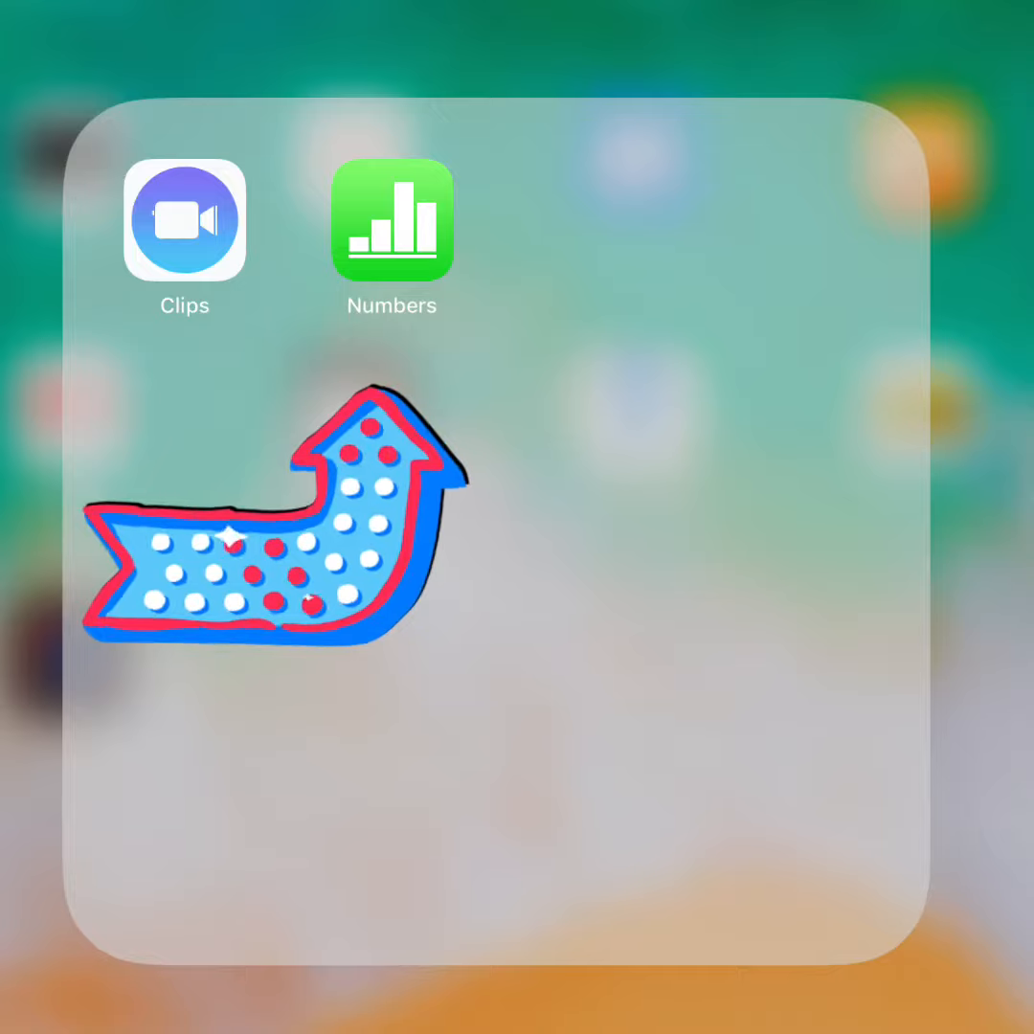
# Launch the Numbers app from the Clips and Numbers folder
pyautogui.click(392, 221)
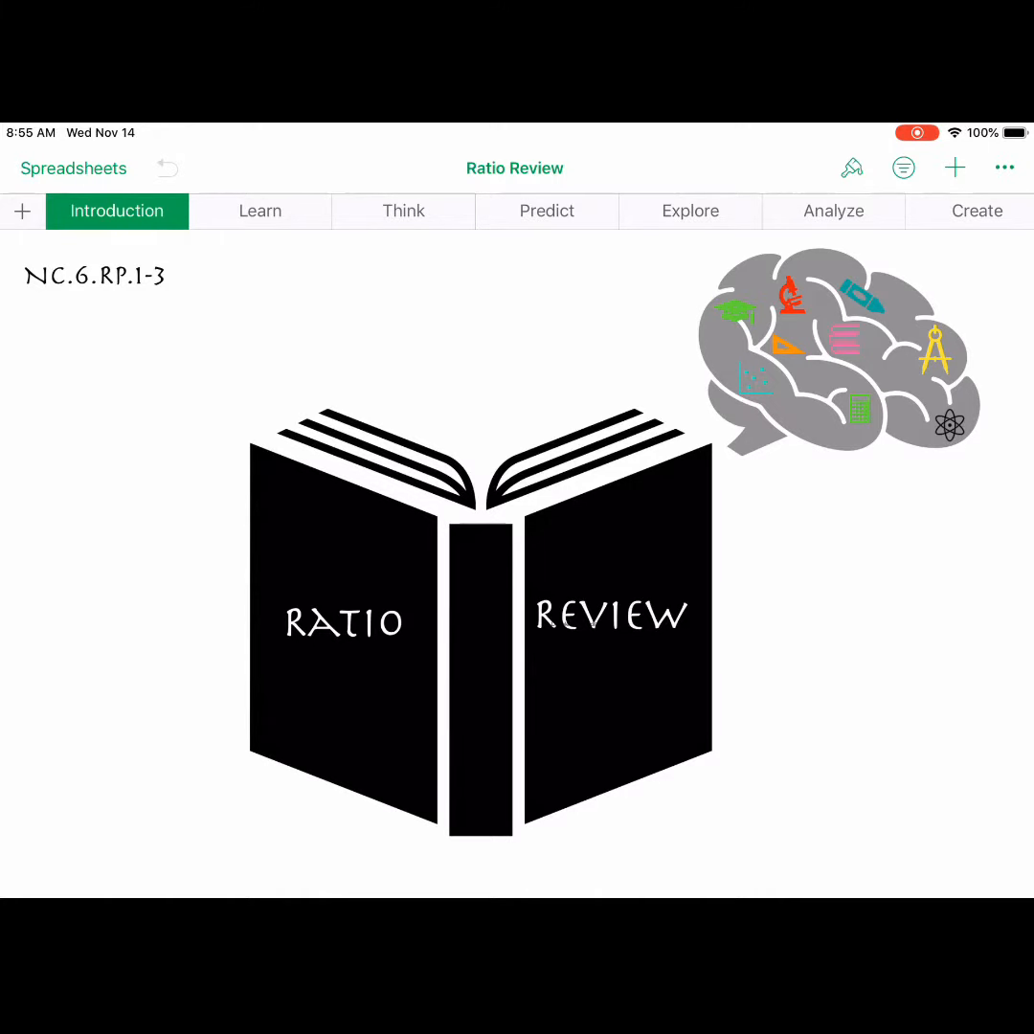
# Look over the Learn sheet of Ratio Review, then view the Think sheet
pyautogui.click(260, 211)
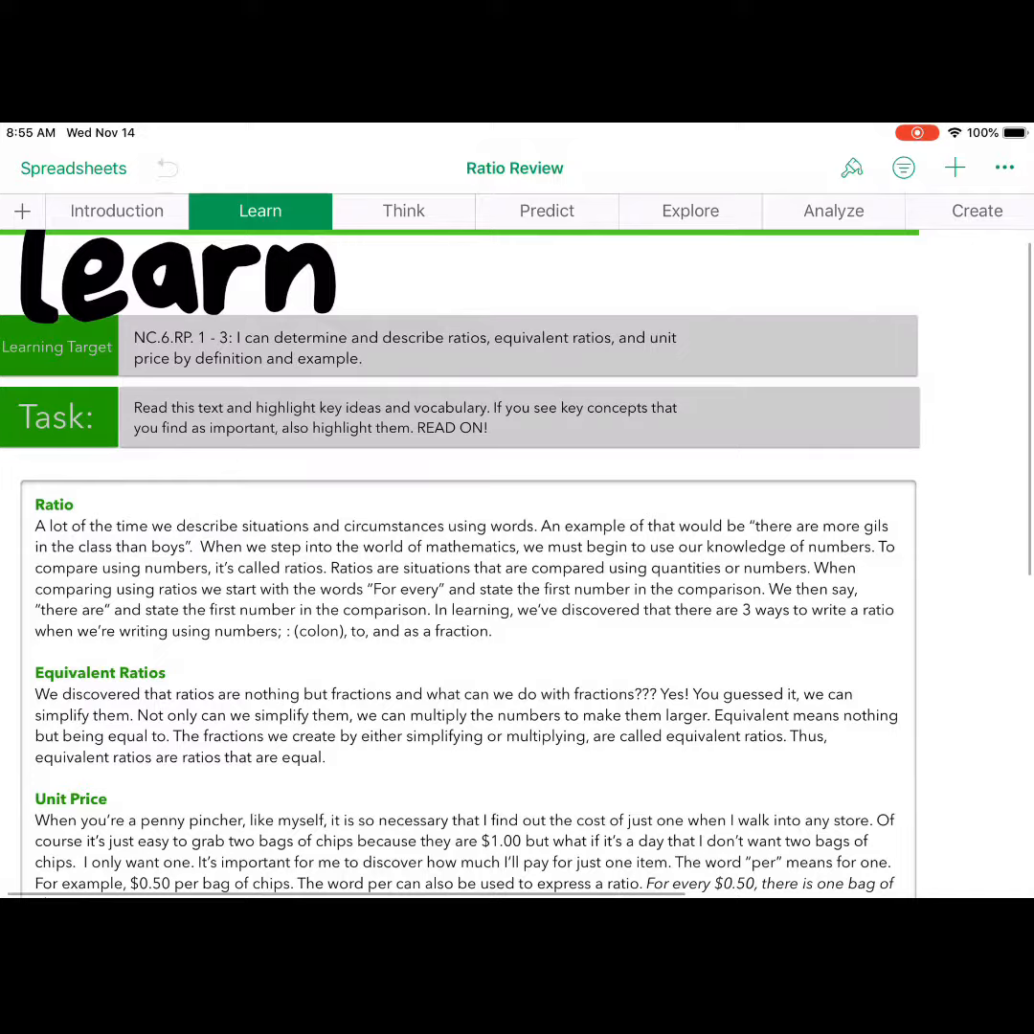
pyautogui.scroll(3)
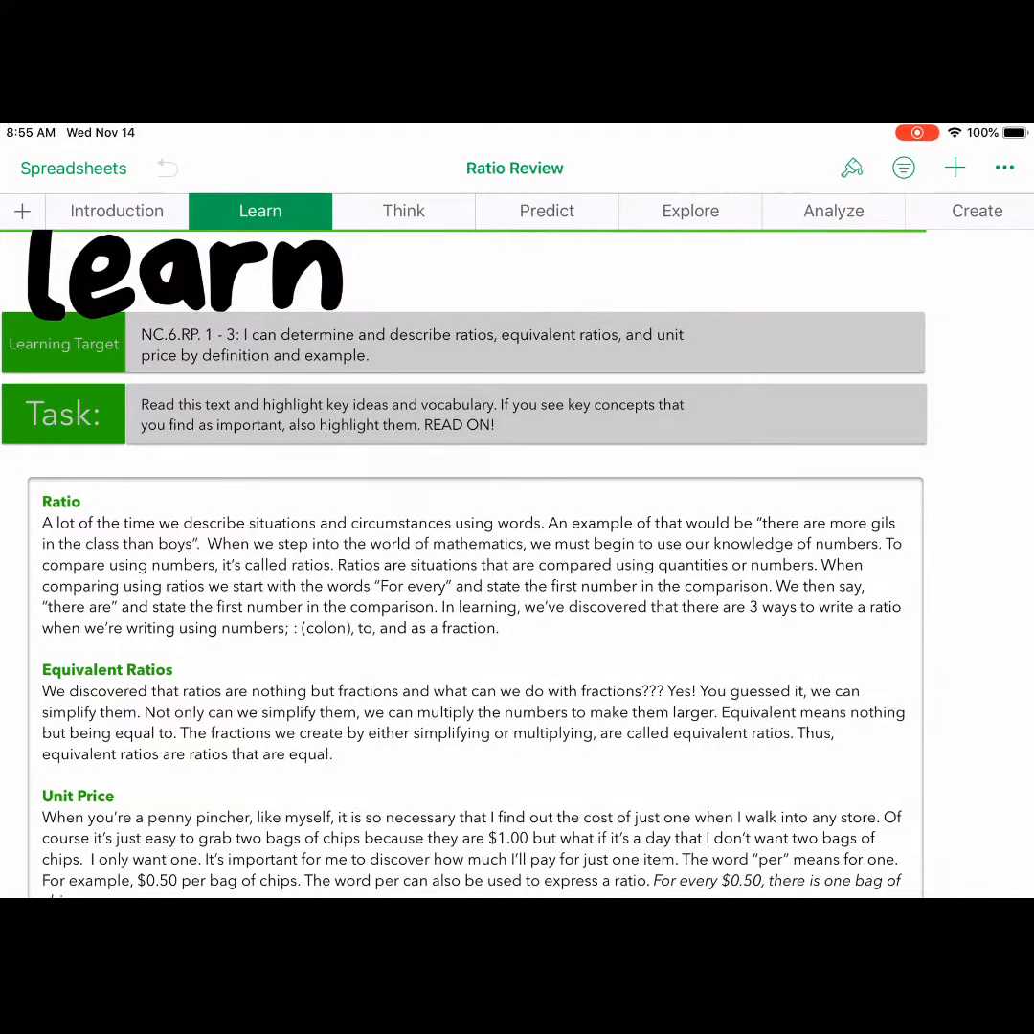
pyautogui.click(403, 210)
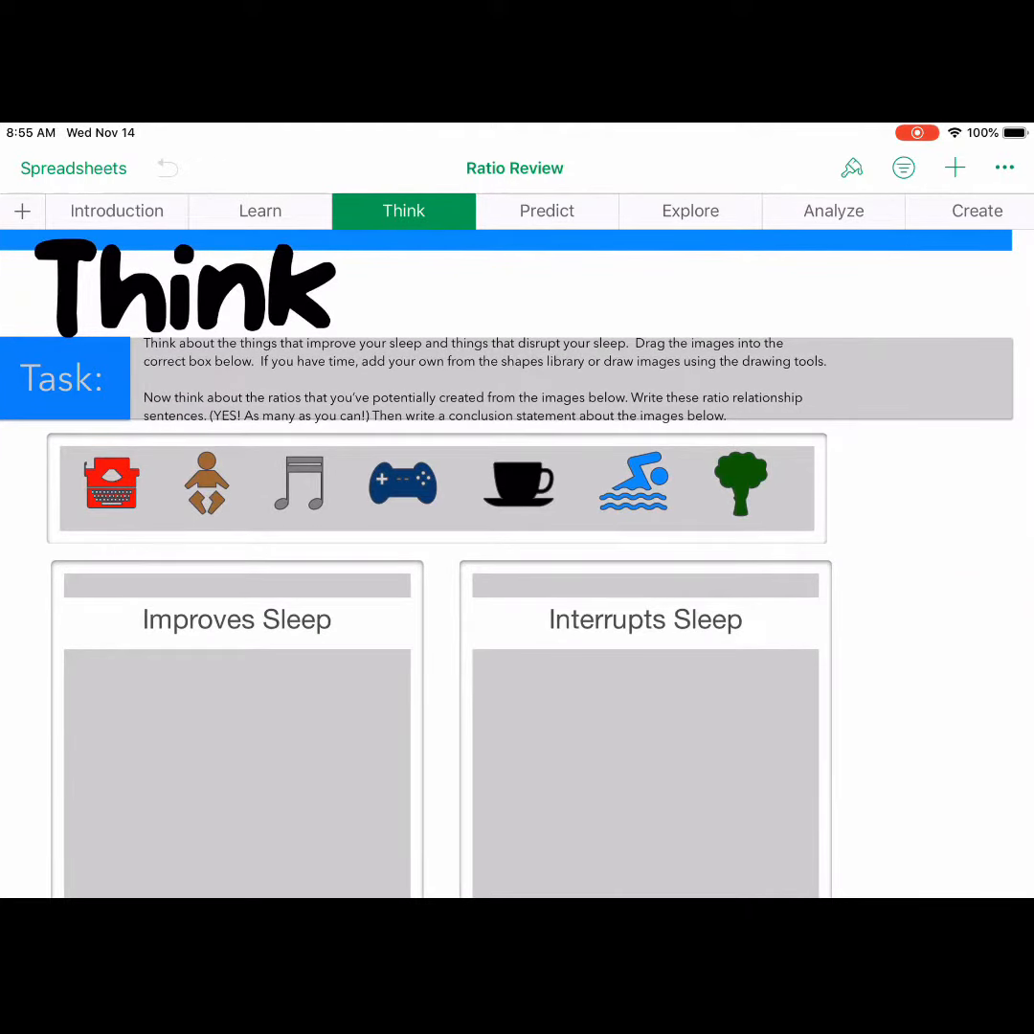
# Scroll through the Predict sheet, then view the Explore sheet's Data Collection Chart
pyautogui.click(547, 211)
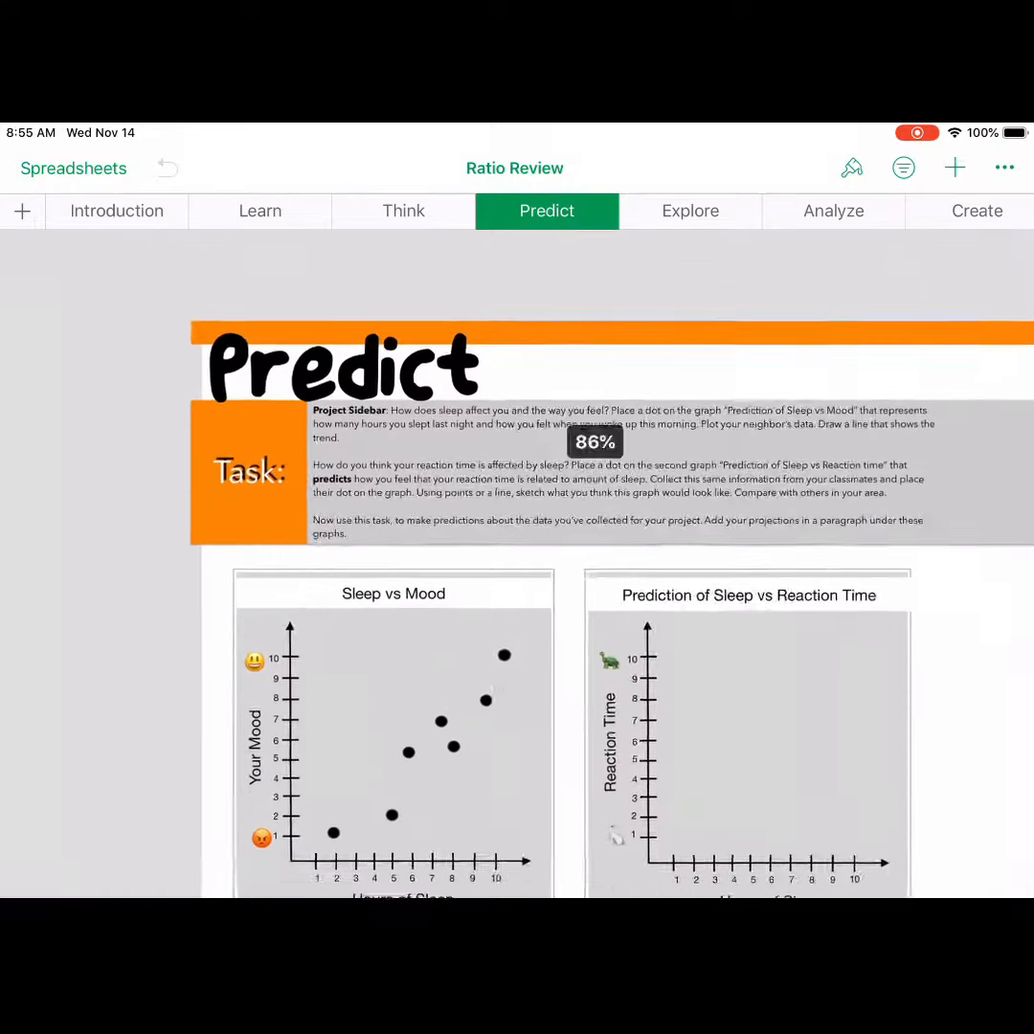
pyautogui.scroll(-3)
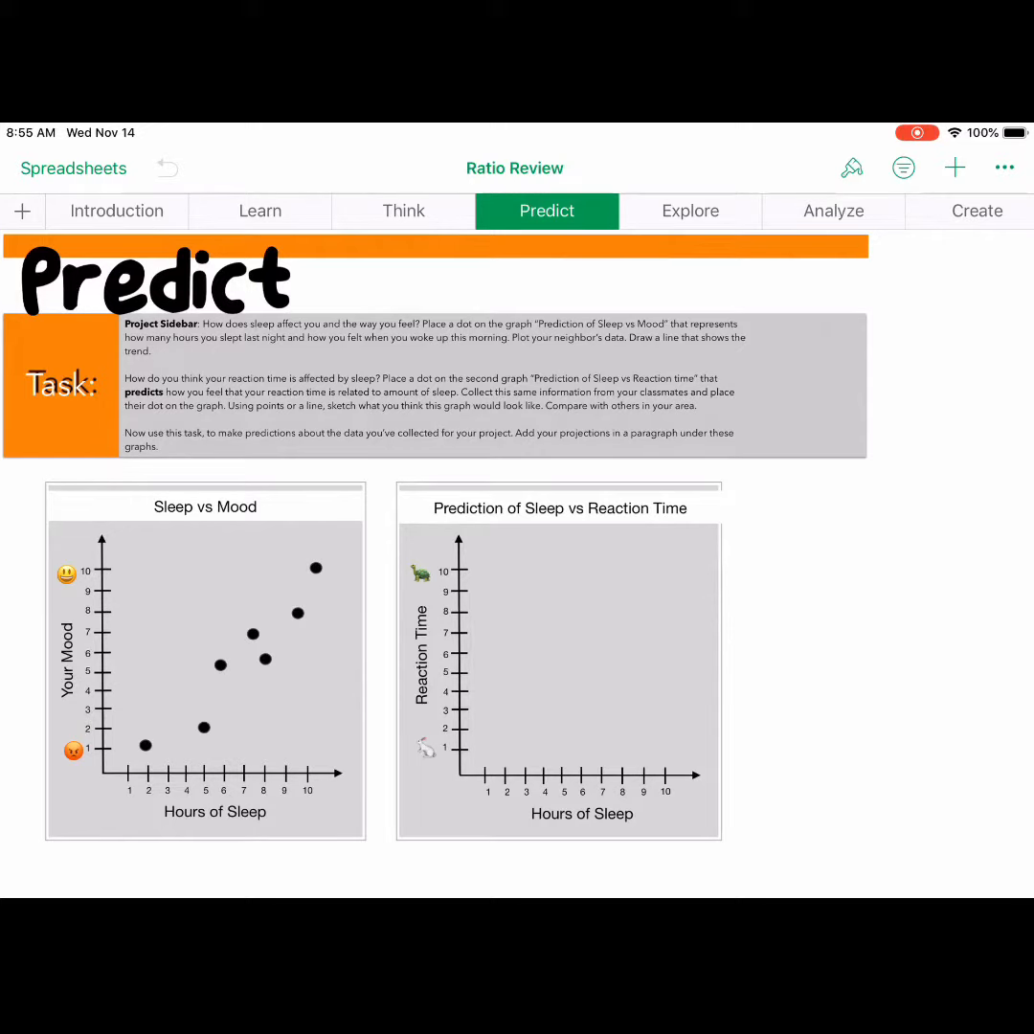
pyautogui.click(690, 211)
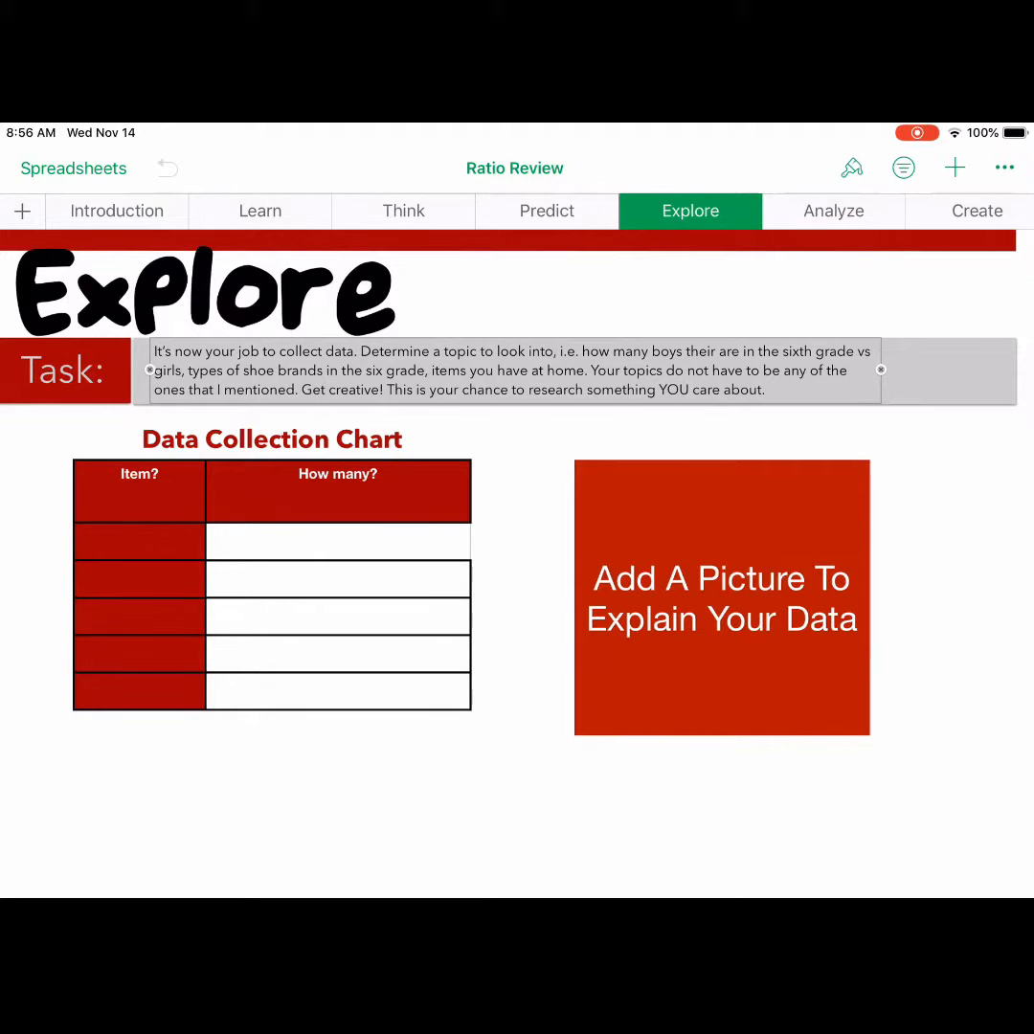
# Pass the Analyze sheet, then select the Clips video placeholder on the Create sheet
pyautogui.click(832, 211)
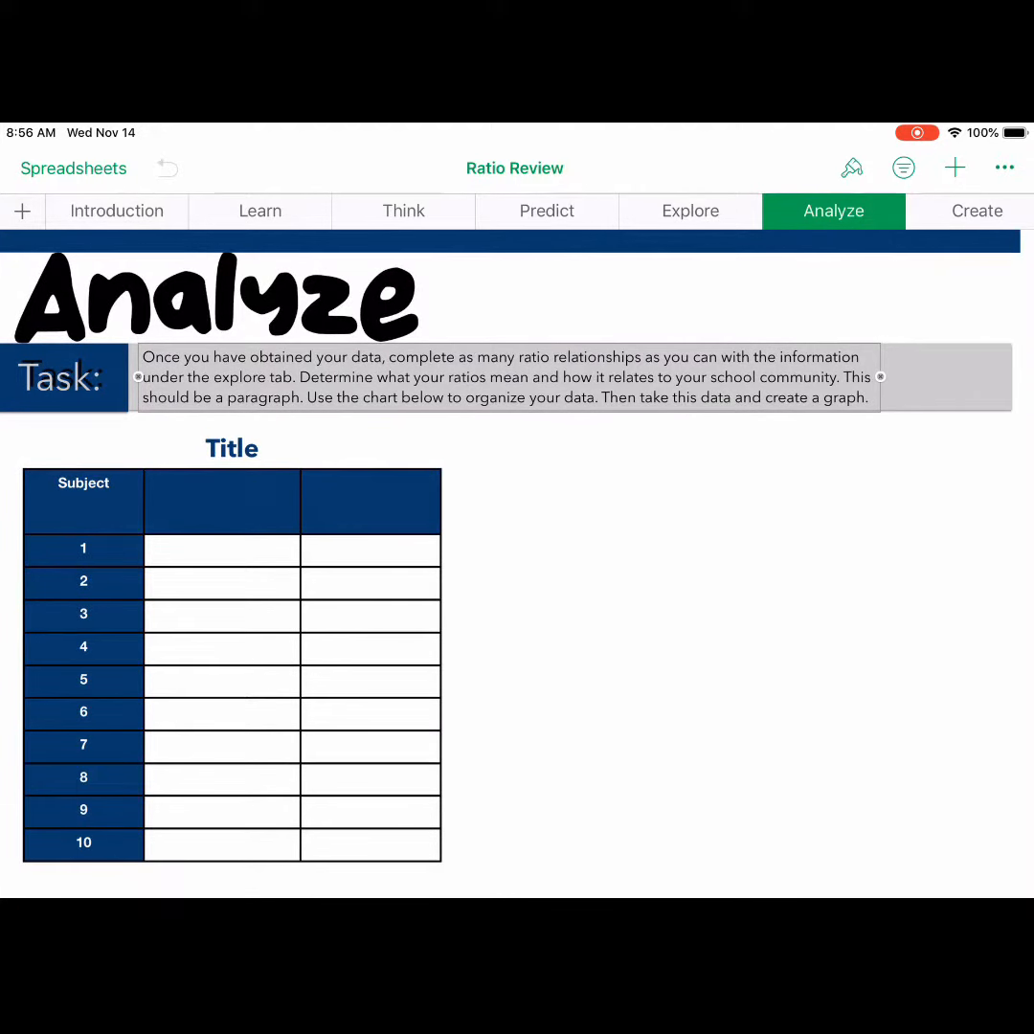
pyautogui.click(977, 211)
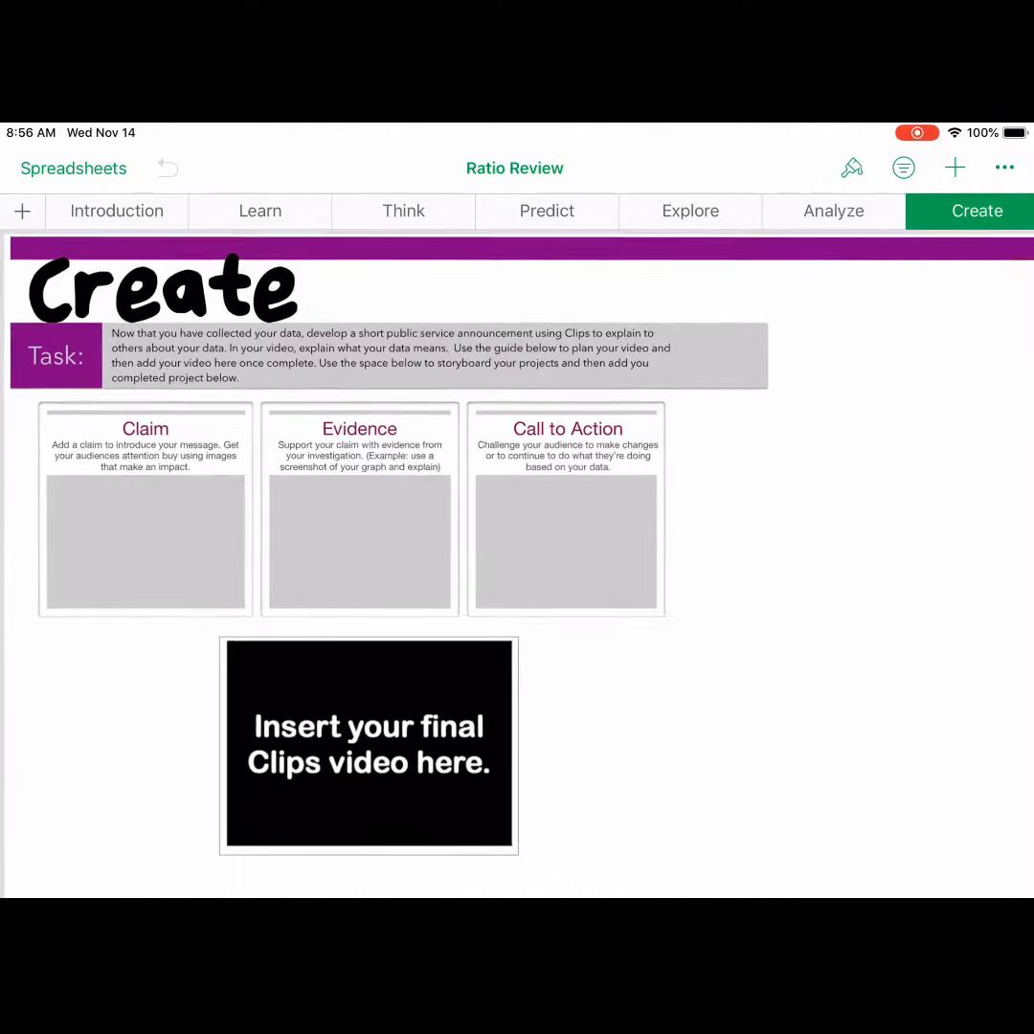
pyautogui.click(369, 745)
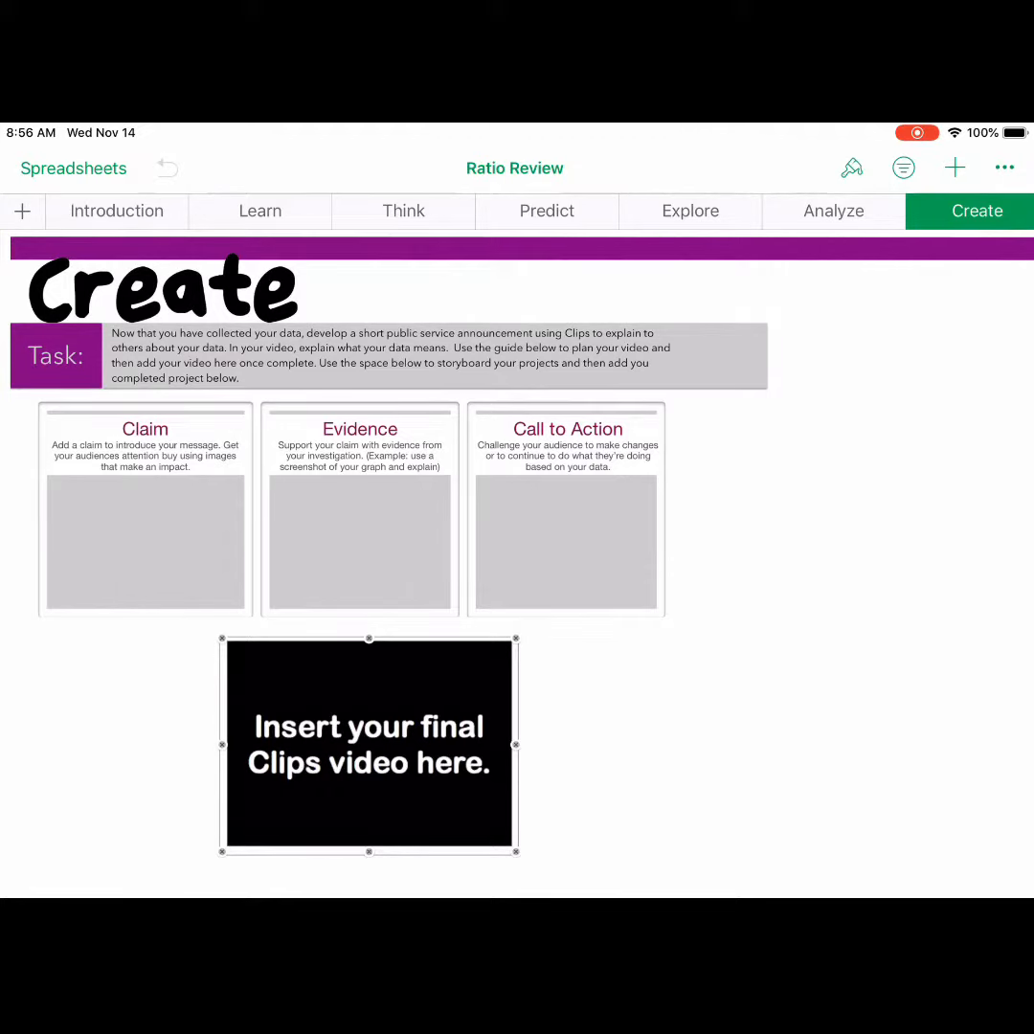